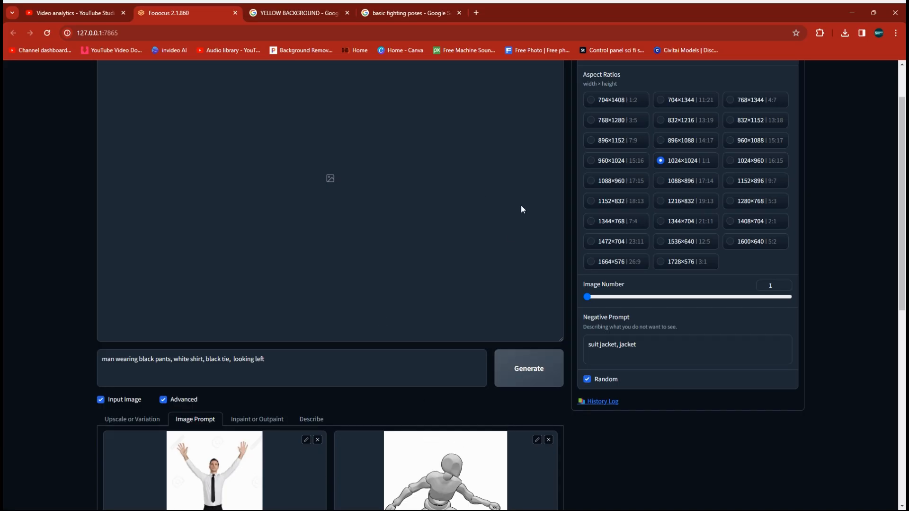
- Review the selected image styles and the base model and LoRA settings, then return to general settings
scroll(down, 3)
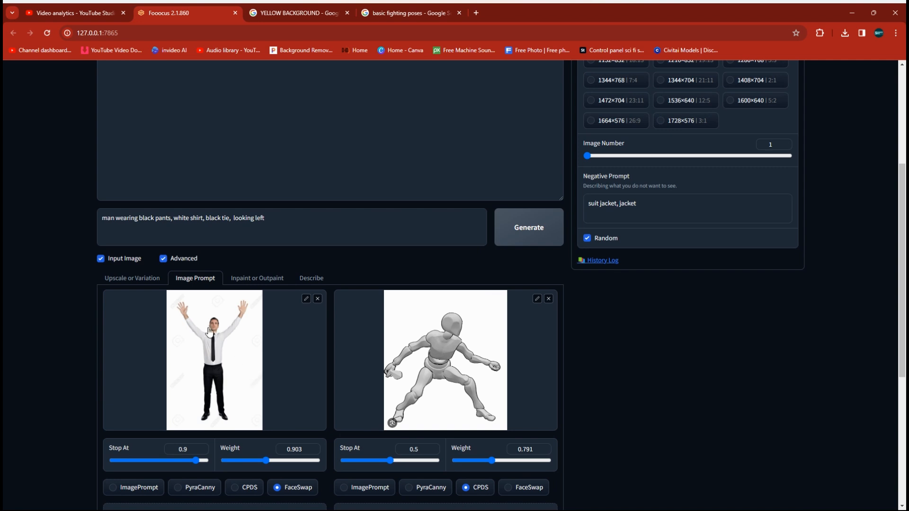
mouse_move(449, 389)
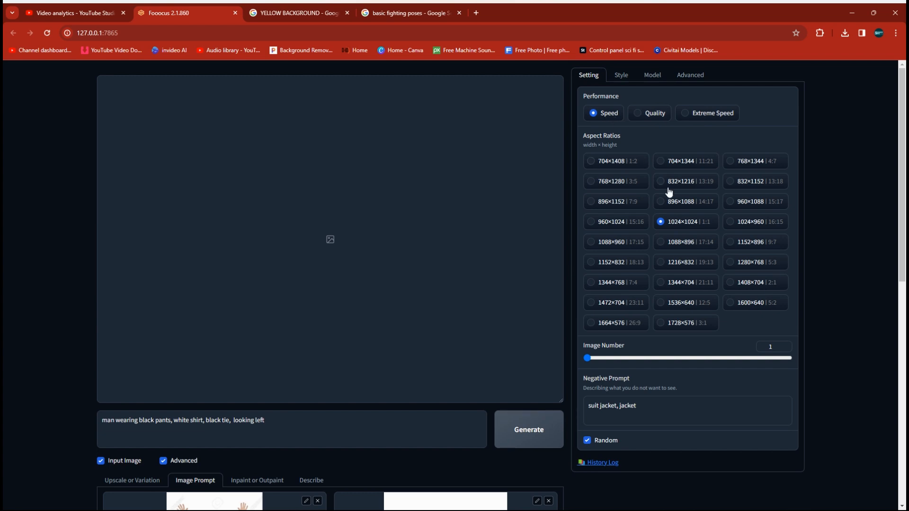
scroll(down, 3)
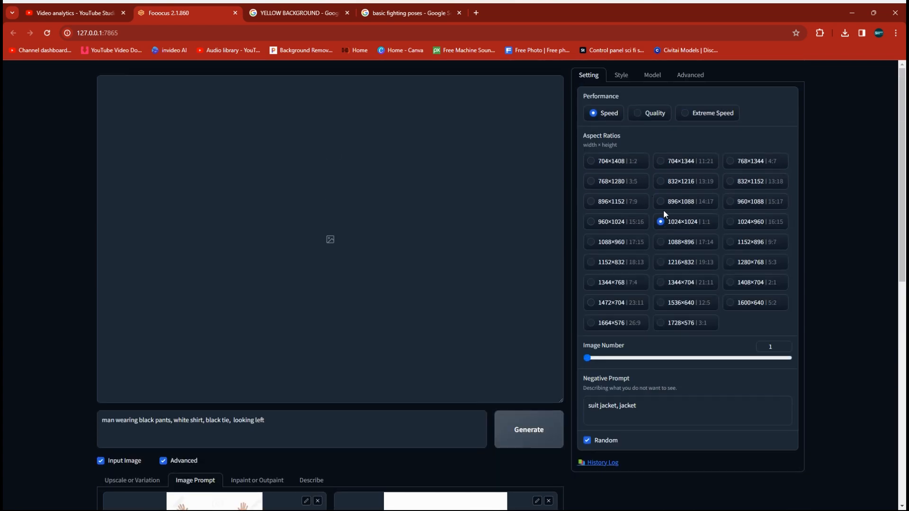
click(621, 75)
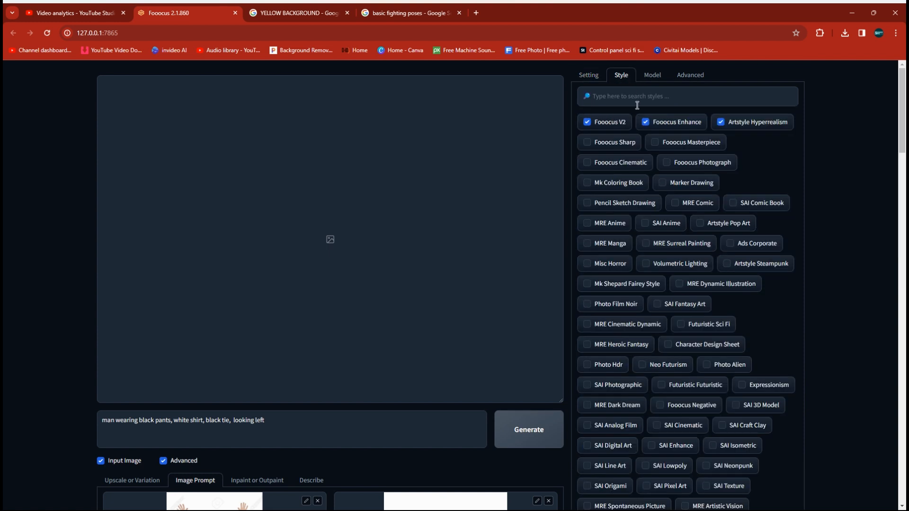
mouse_move(761, 133)
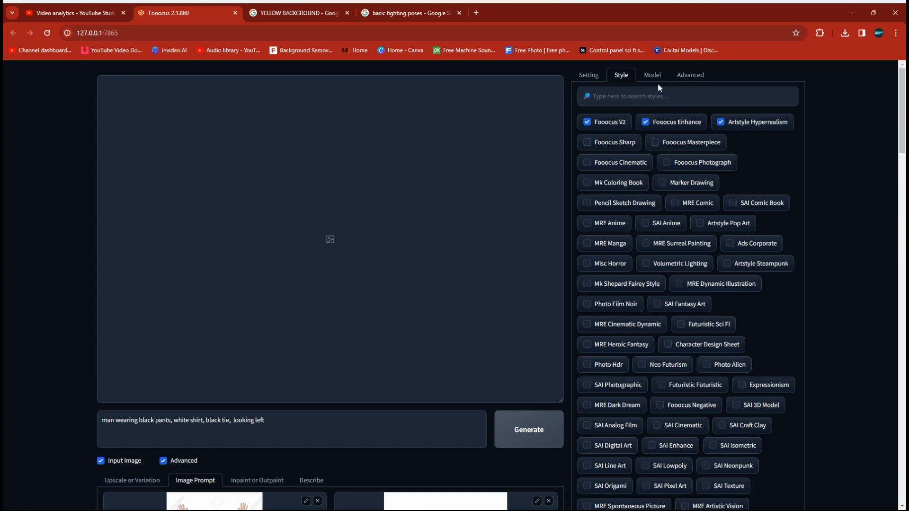
click(651, 74)
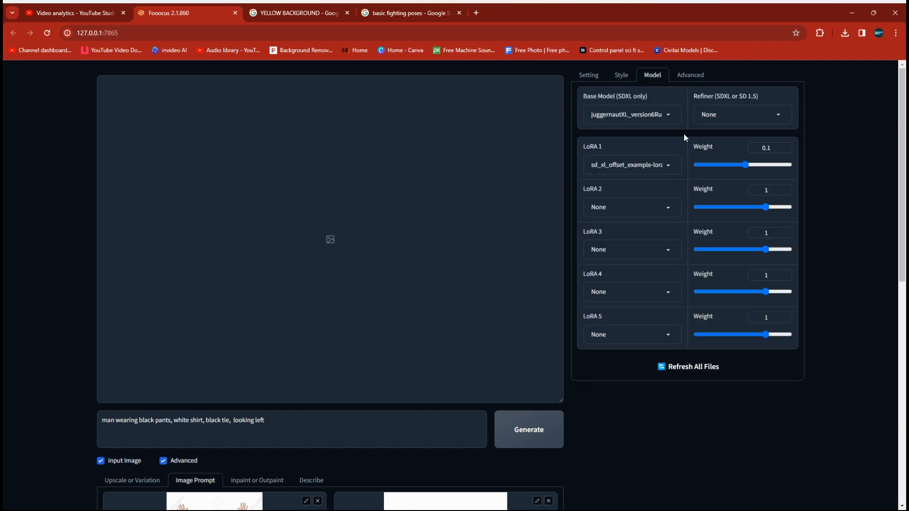
mouse_move(735, 125)
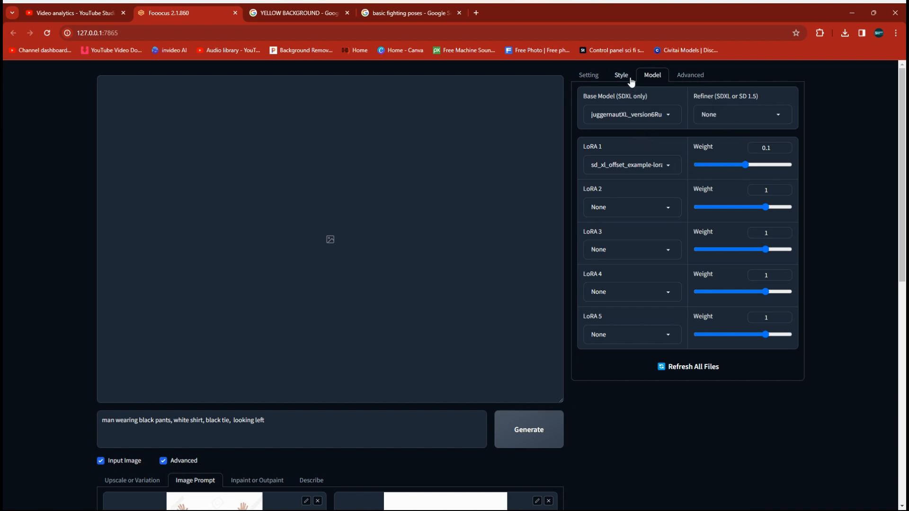
click(588, 75)
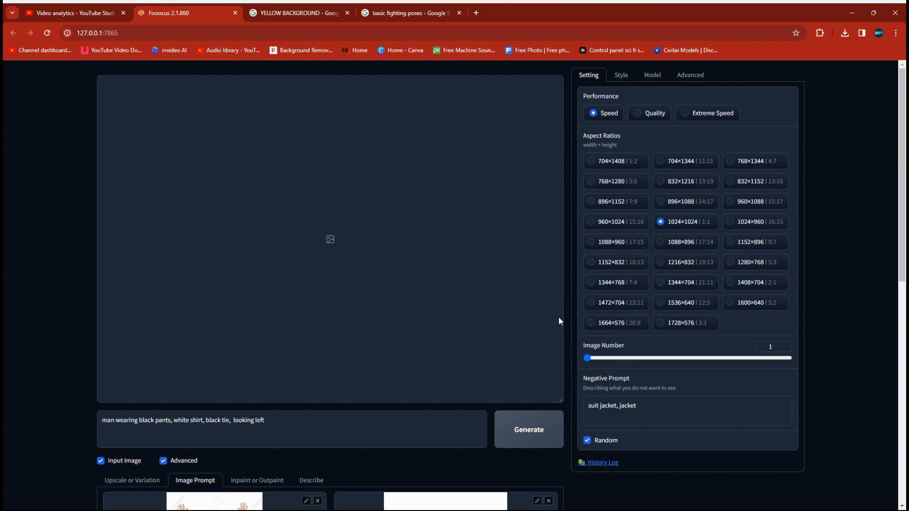
scroll(down, 3)
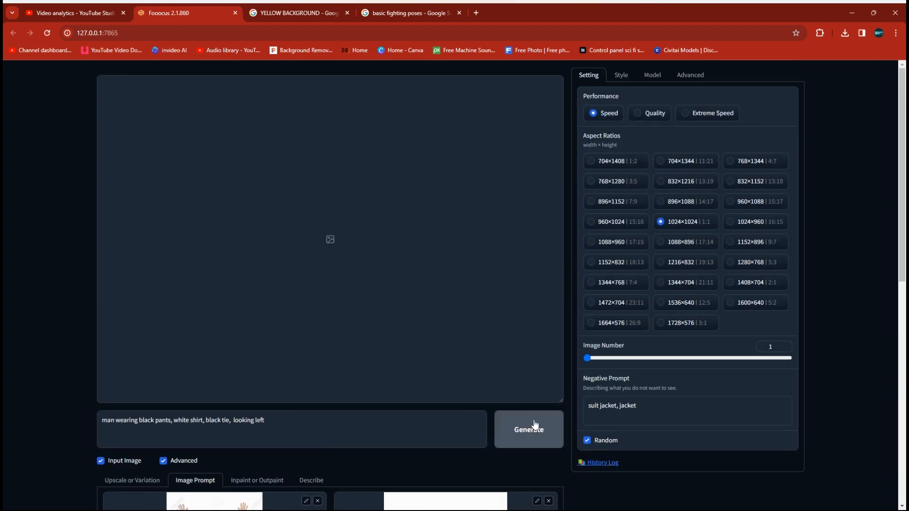
- Insert 'head turned' before 'looking left' in the prompt and generate the wide-pose portrait
click(528, 429)
text(head turned )
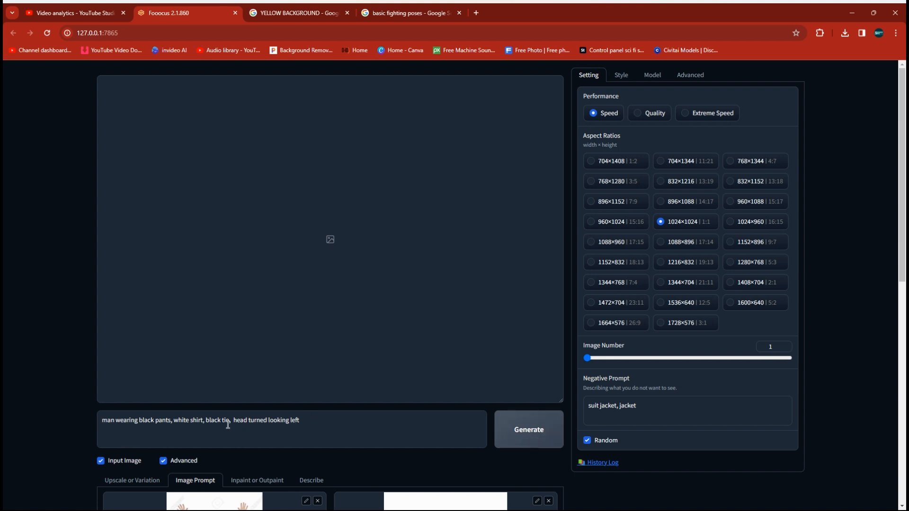
click(527, 430)
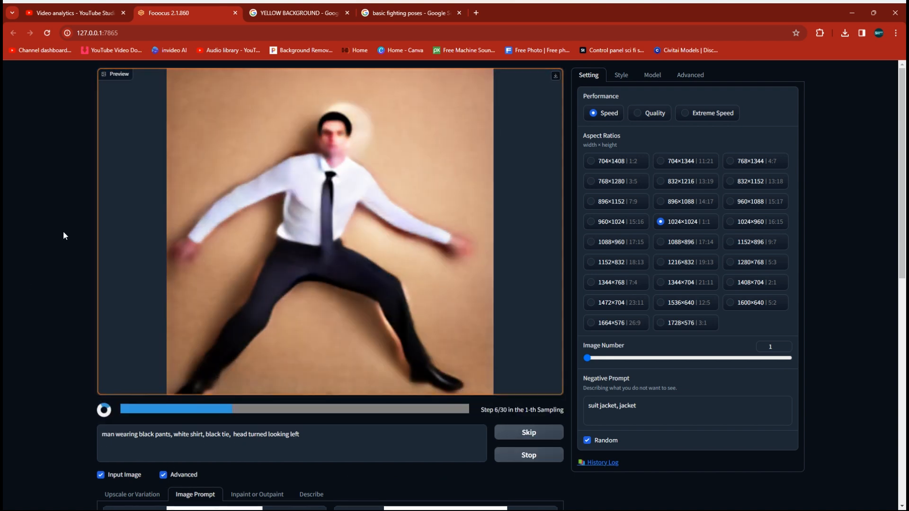
scroll(down, 3)
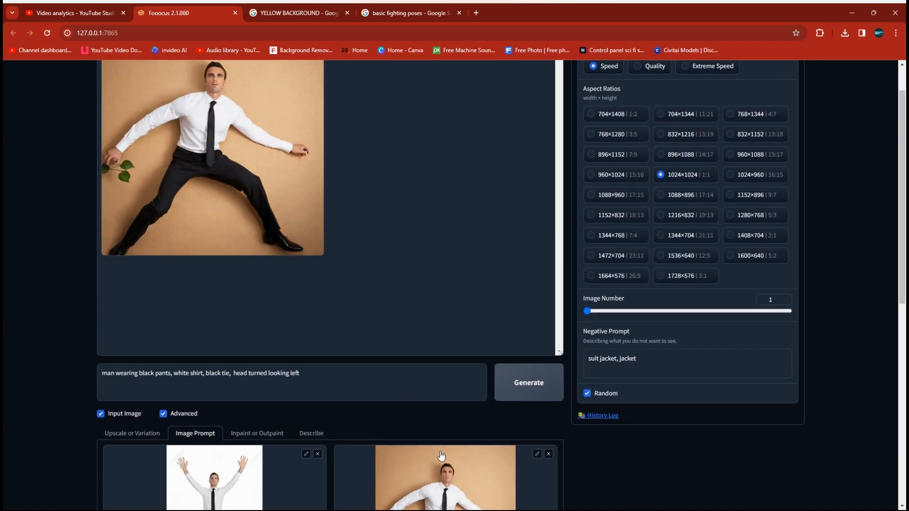
- Generate another portrait of the man in a wide-legged pose with the same setup
click(528, 383)
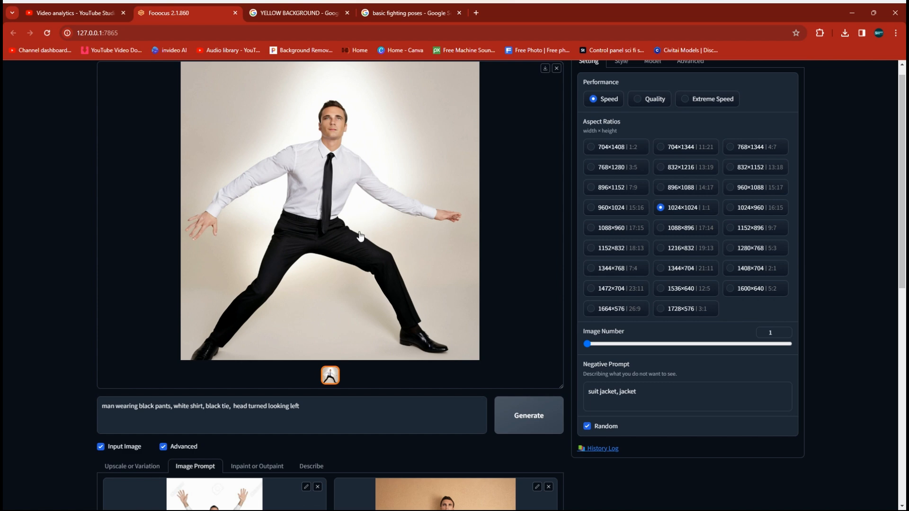
scroll(down, 3)
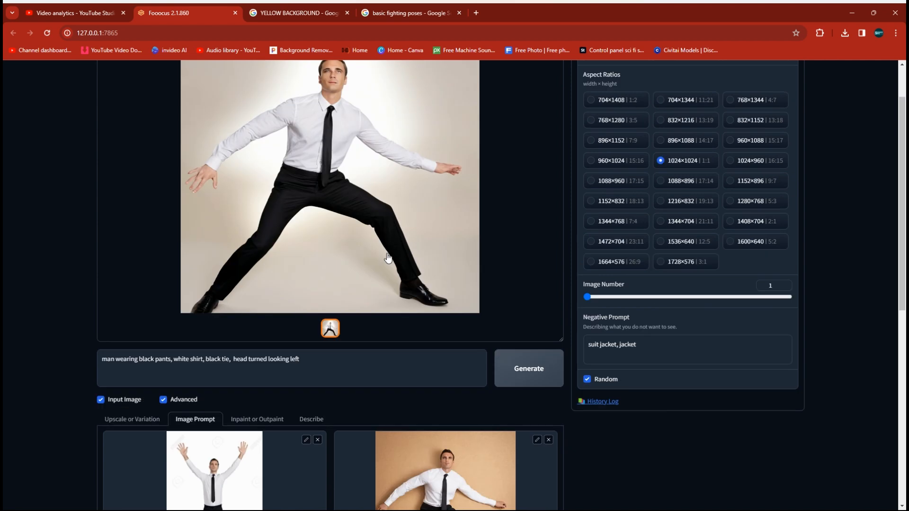
mouse_move(442, 199)
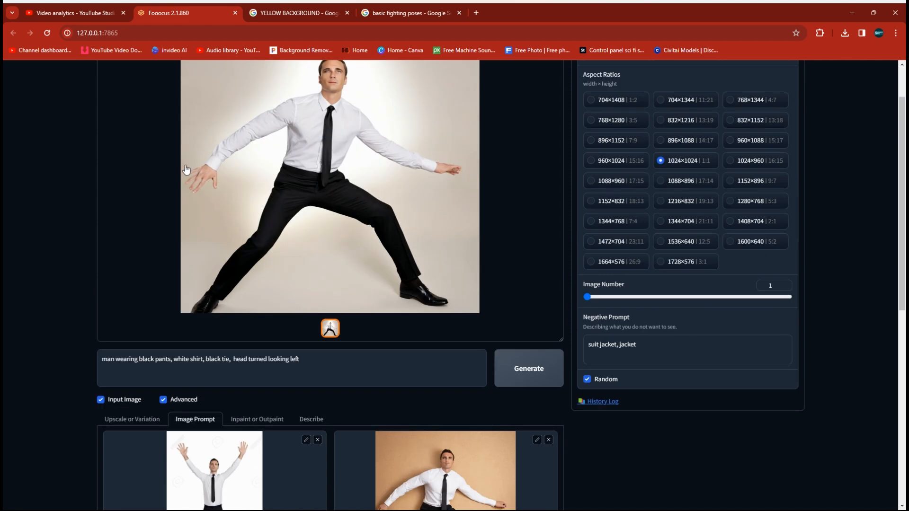
mouse_move(383, 308)
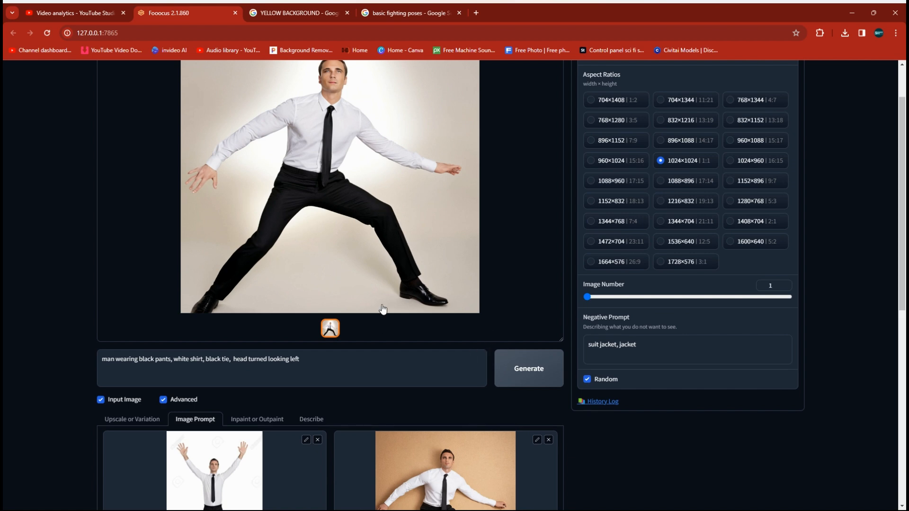
- Load the mannequin fighting-pose screenshot as the second image prompt, guided by PyraCanny at weight 1
scroll(up, 3)
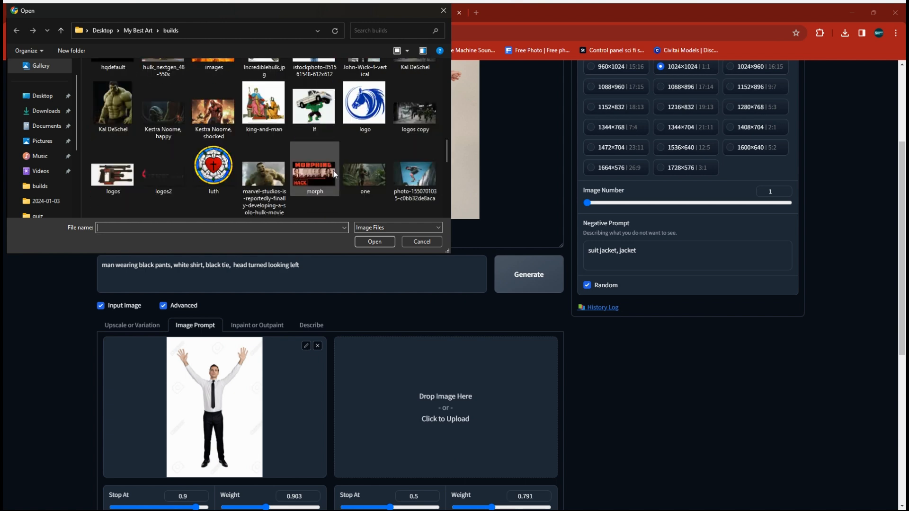
click(364, 169)
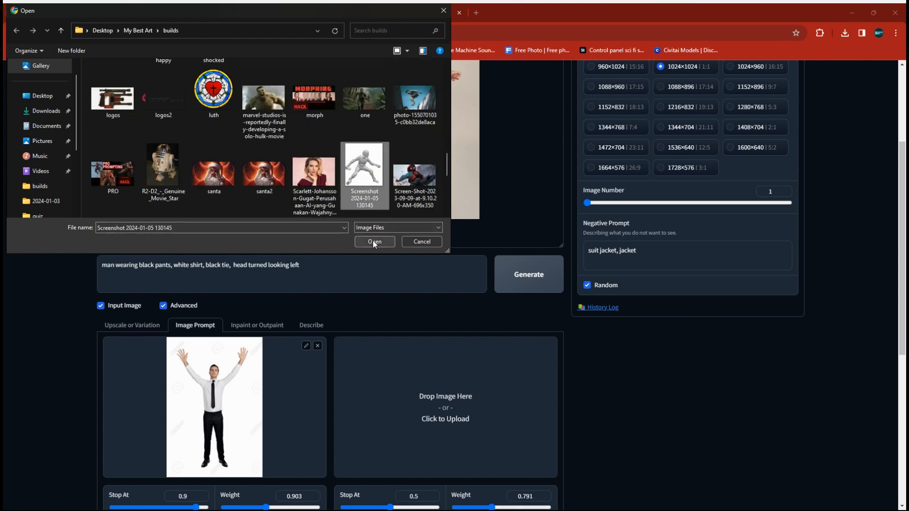
click(374, 241)
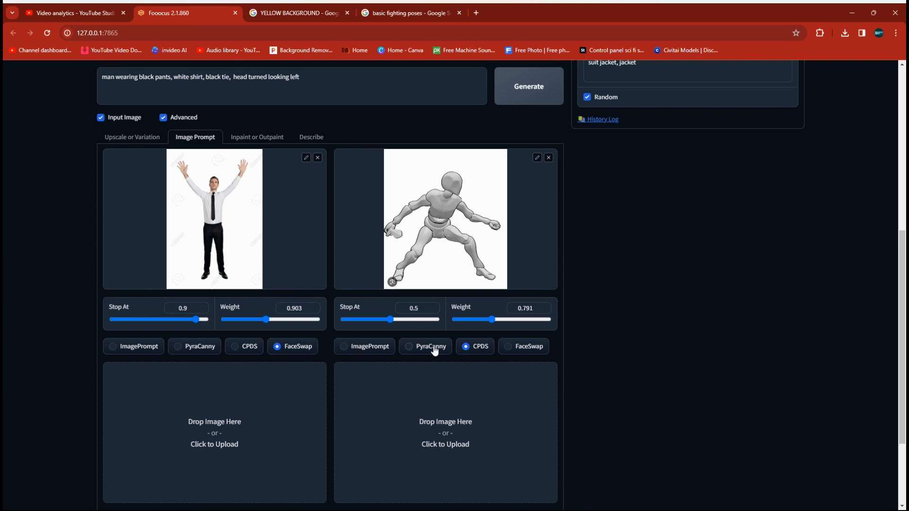
click(425, 346)
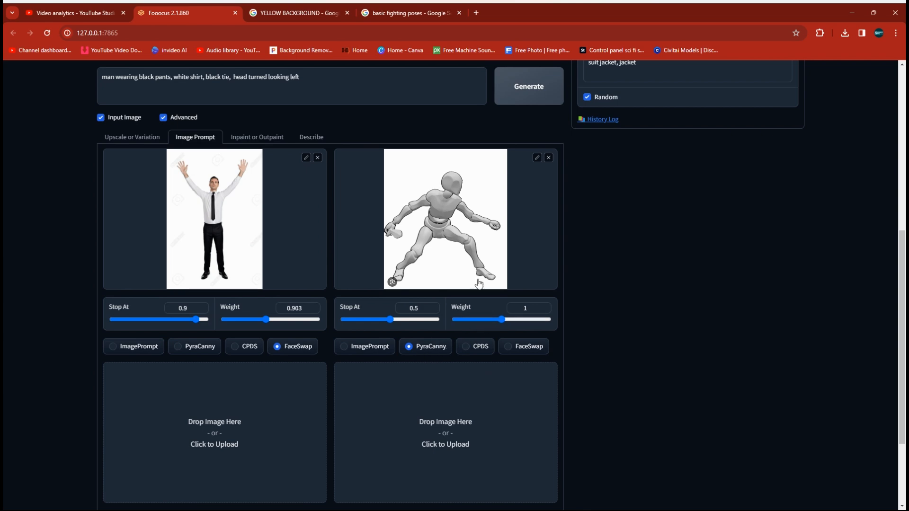
scroll(down, 3)
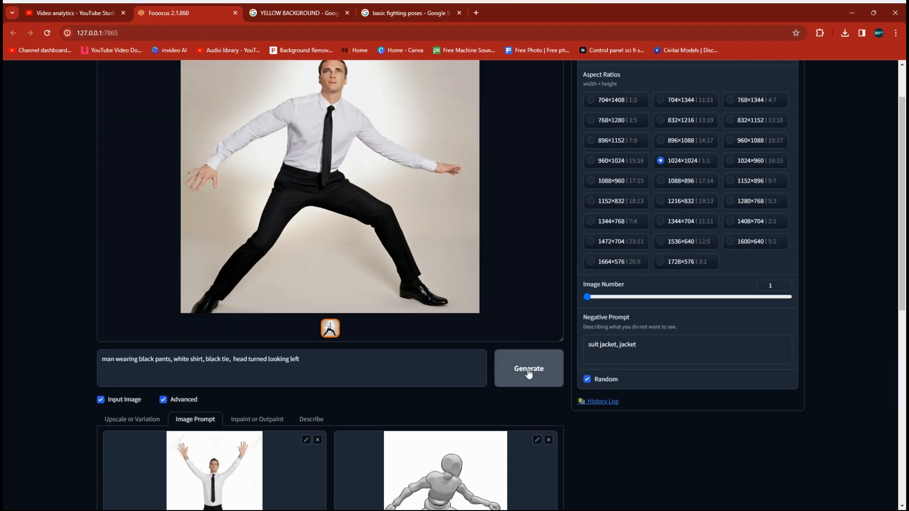
- Generate with the new pose reference and append 'profile' to the prompt
click(528, 368)
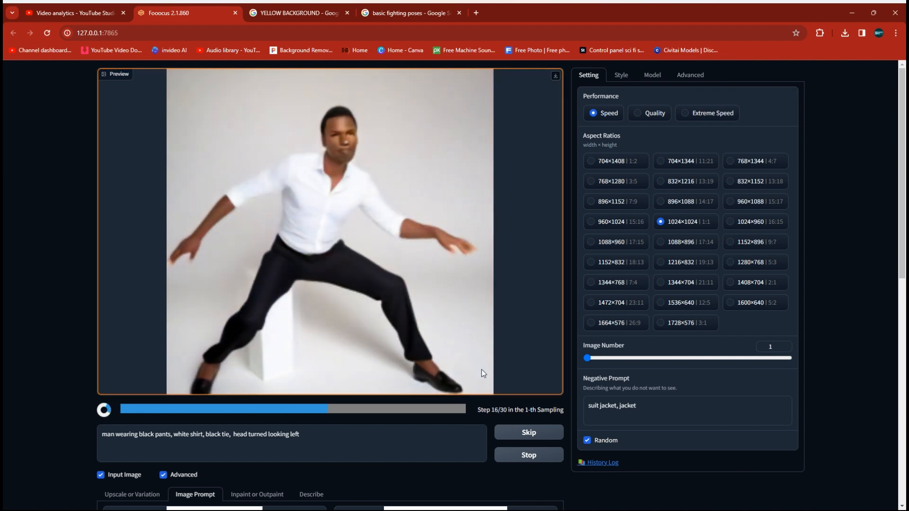
click(527, 441)
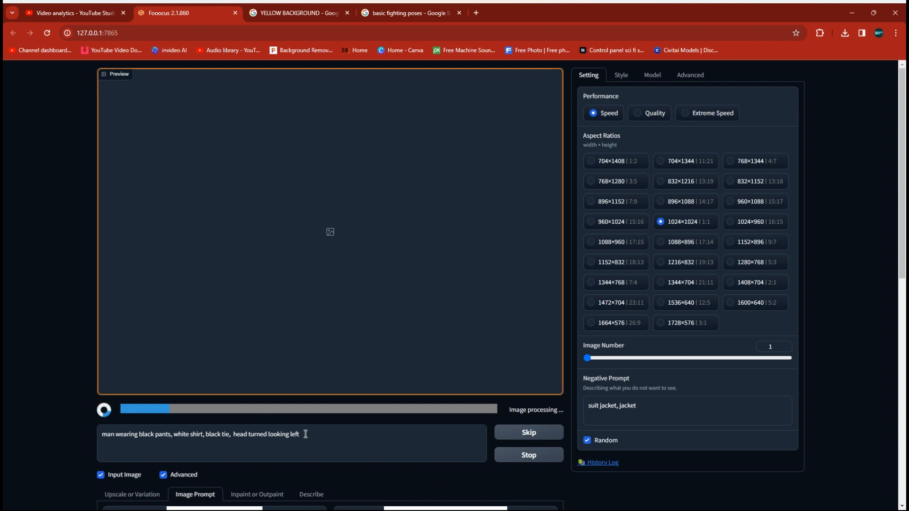
text(p)
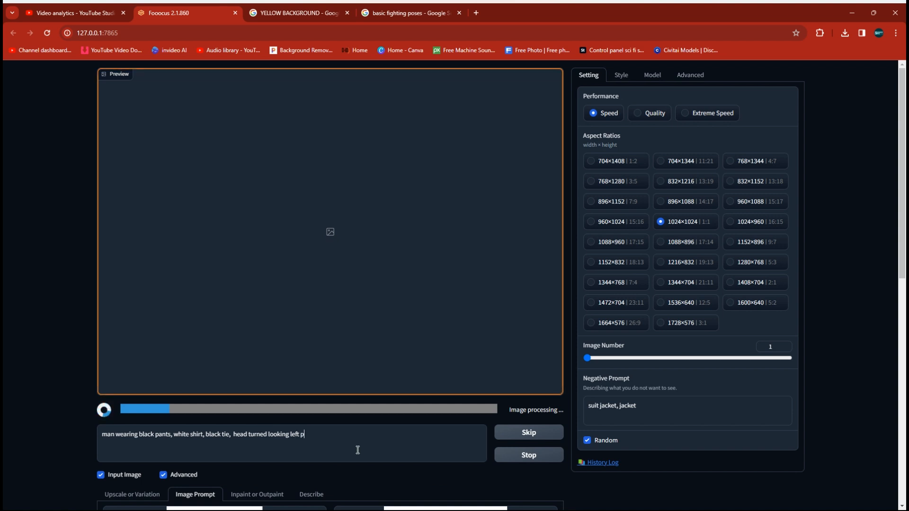
text(rofile)
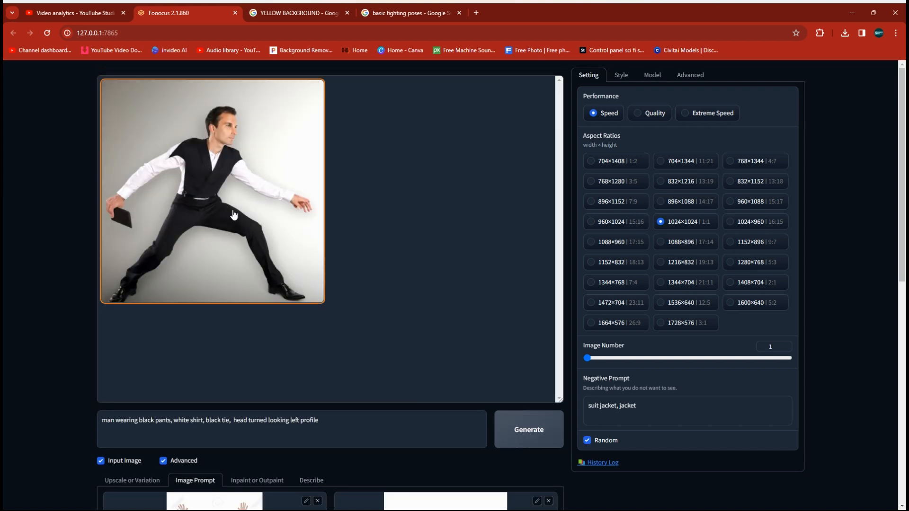
- Generate the final portrait of the man in white shirt and black tie lunging sideways, head turned left
scroll(down, 3)
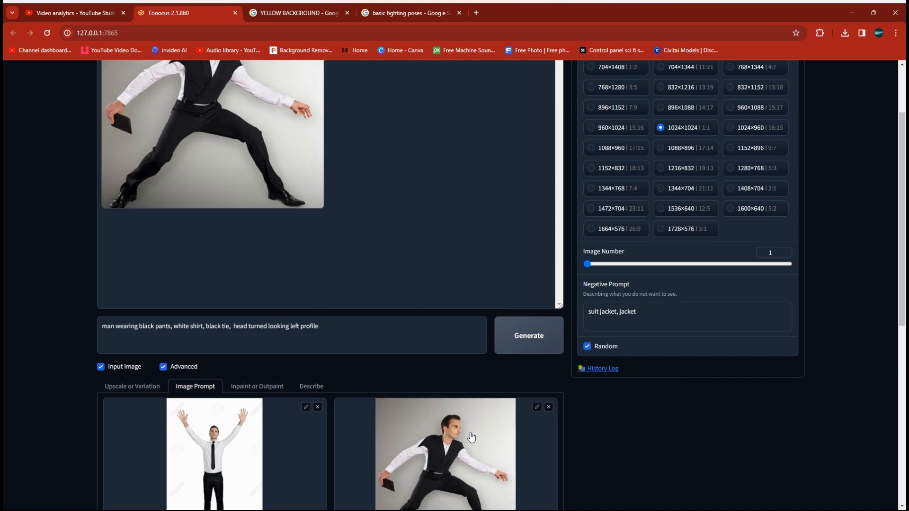
click(527, 335)
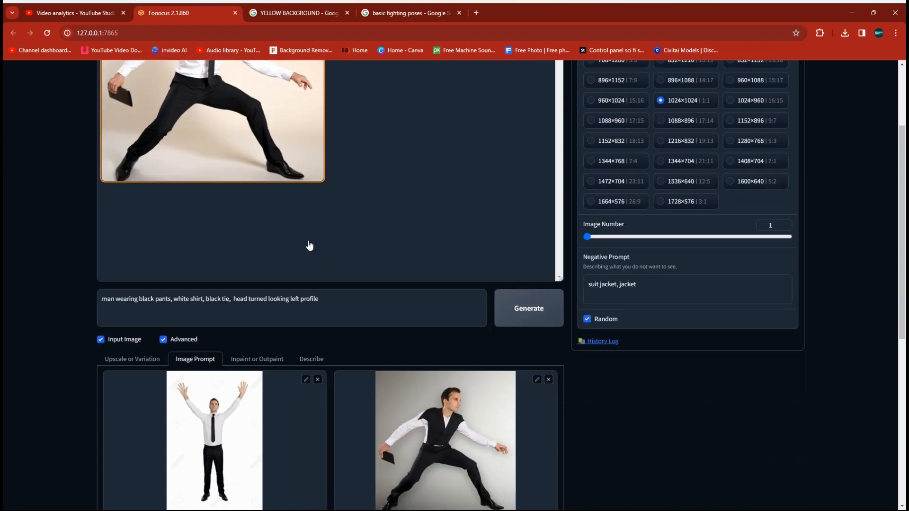
scroll(down, 3)
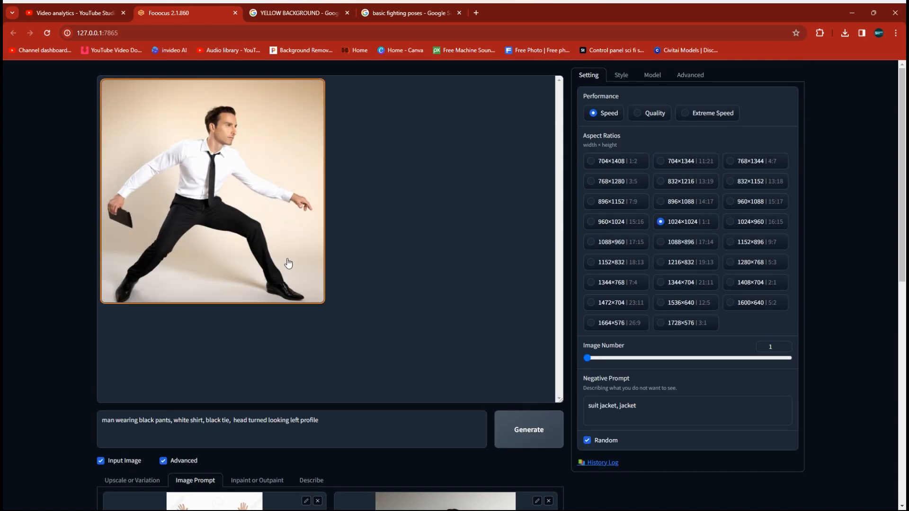
mouse_move(270, 180)
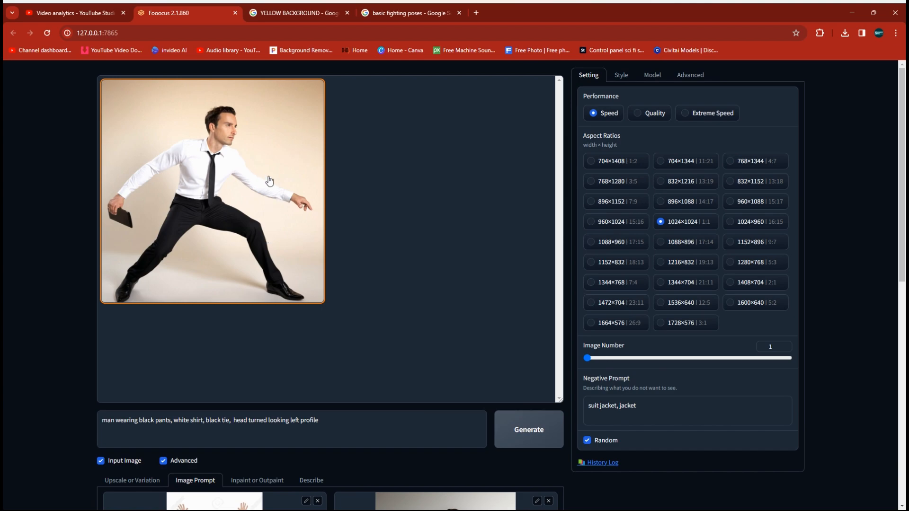